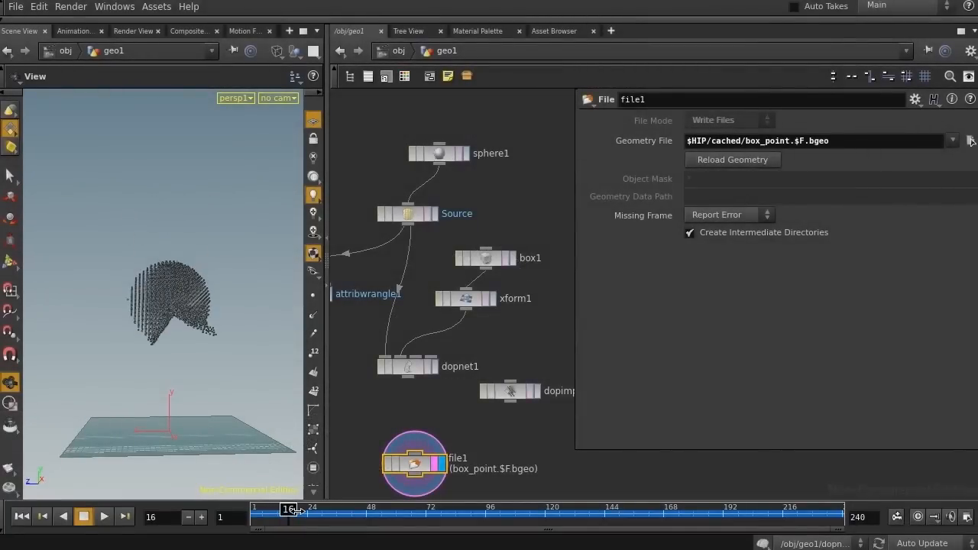
Scrub the playbar through the cached file1 frames to watch the point sphere fall.
{"action": "left_click_drag", "start_coordinate": [297, 509], "coordinate": [552, 510]}
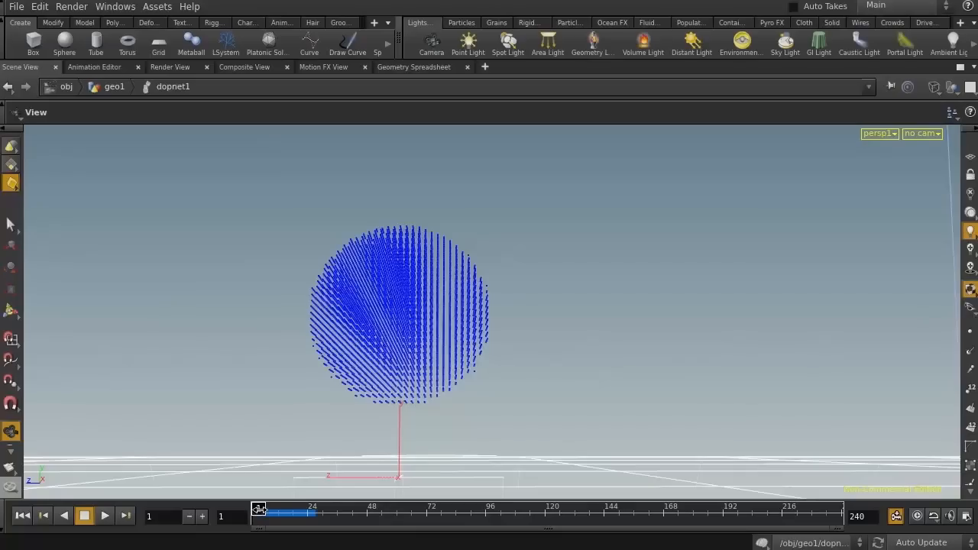
{"action": "left_click_drag", "start_coordinate": [258, 513], "coordinate": [285, 513]}
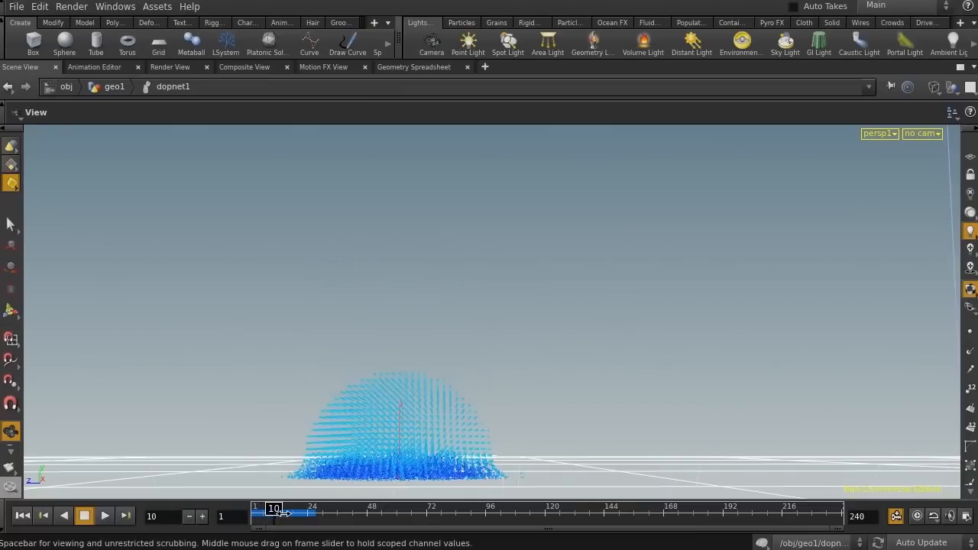
{"action": "left_click_drag", "start_coordinate": [274, 512], "coordinate": [304, 512]}
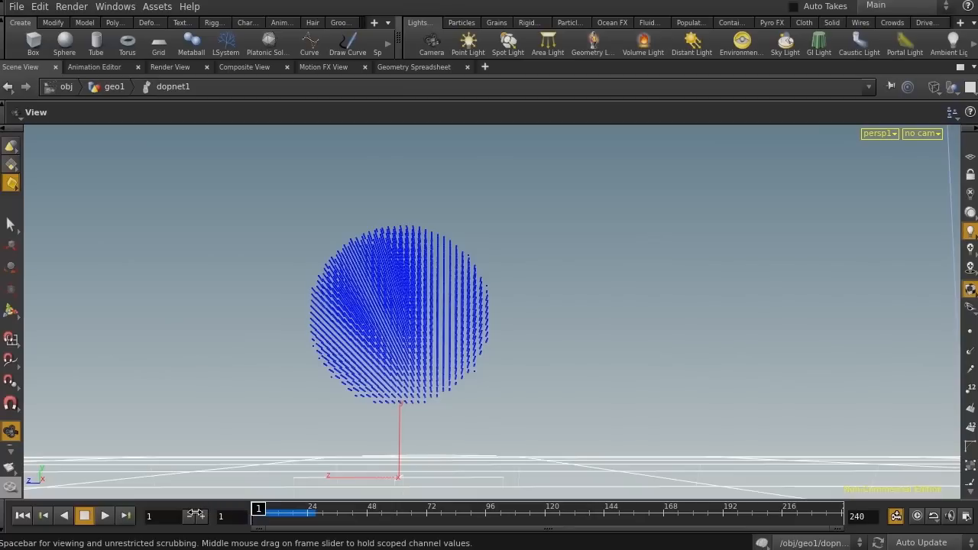
{"action": "left_click_drag", "start_coordinate": [258, 512], "coordinate": [311, 512]}
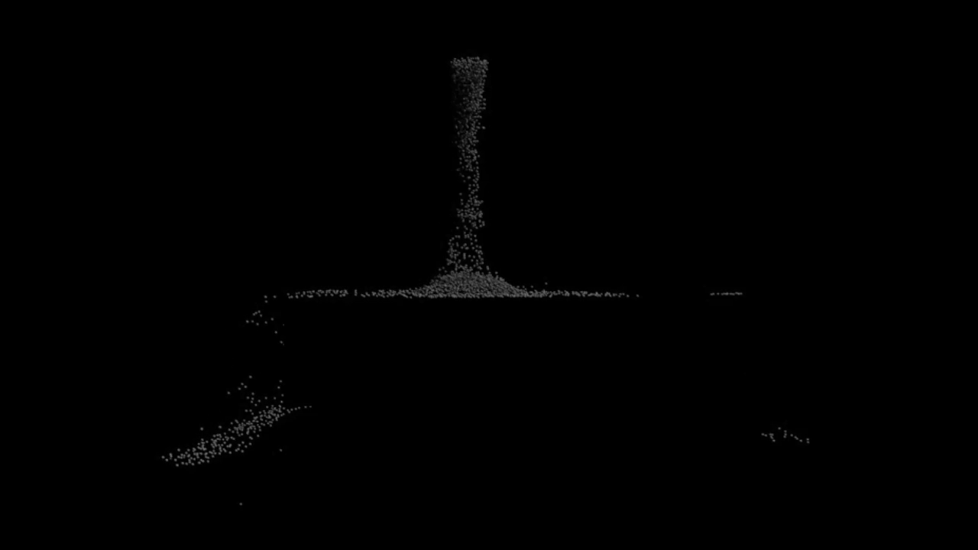
Play the simulation to about frame 90 as the 5608-point sphere collapses into a pile.
{"action": "left_click", "coordinate": [79, 539]}
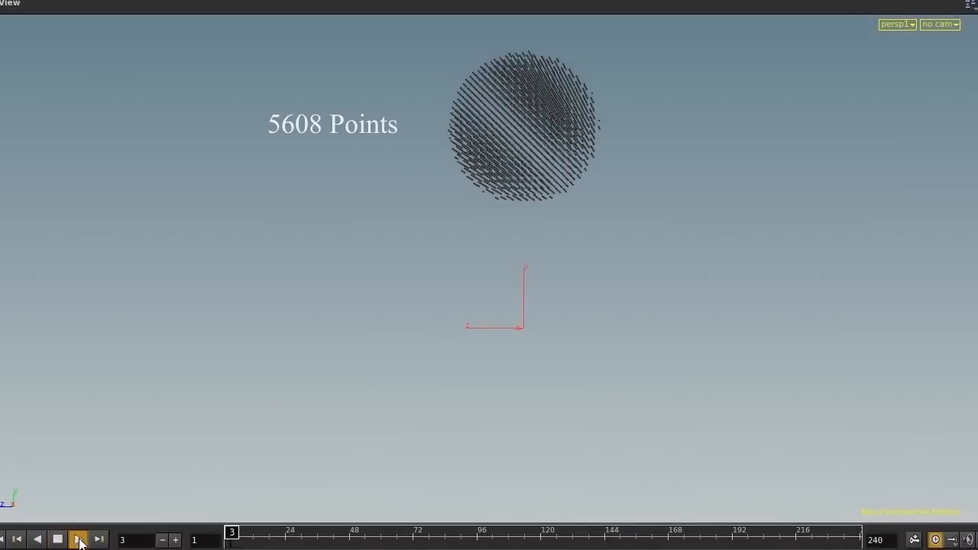
{"action": "left_click", "coordinate": [79, 539]}
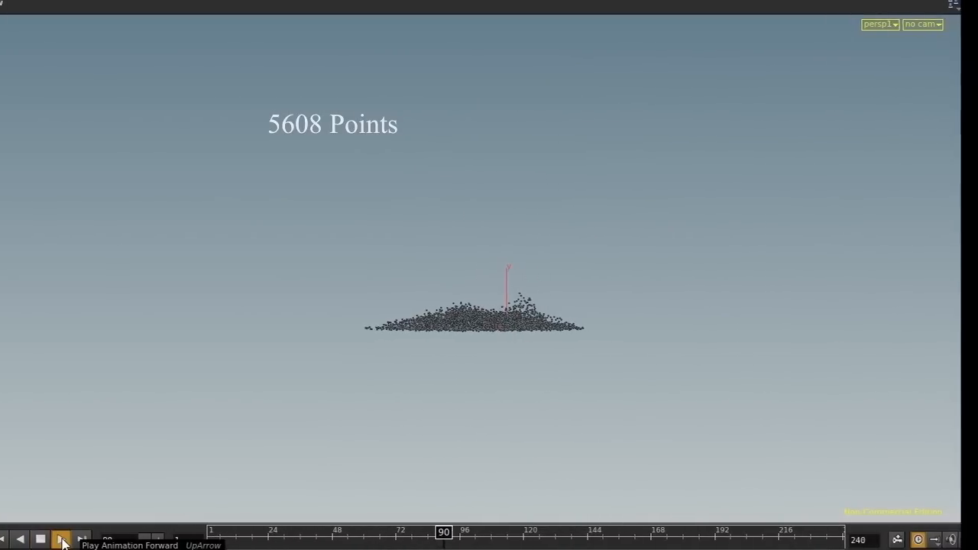